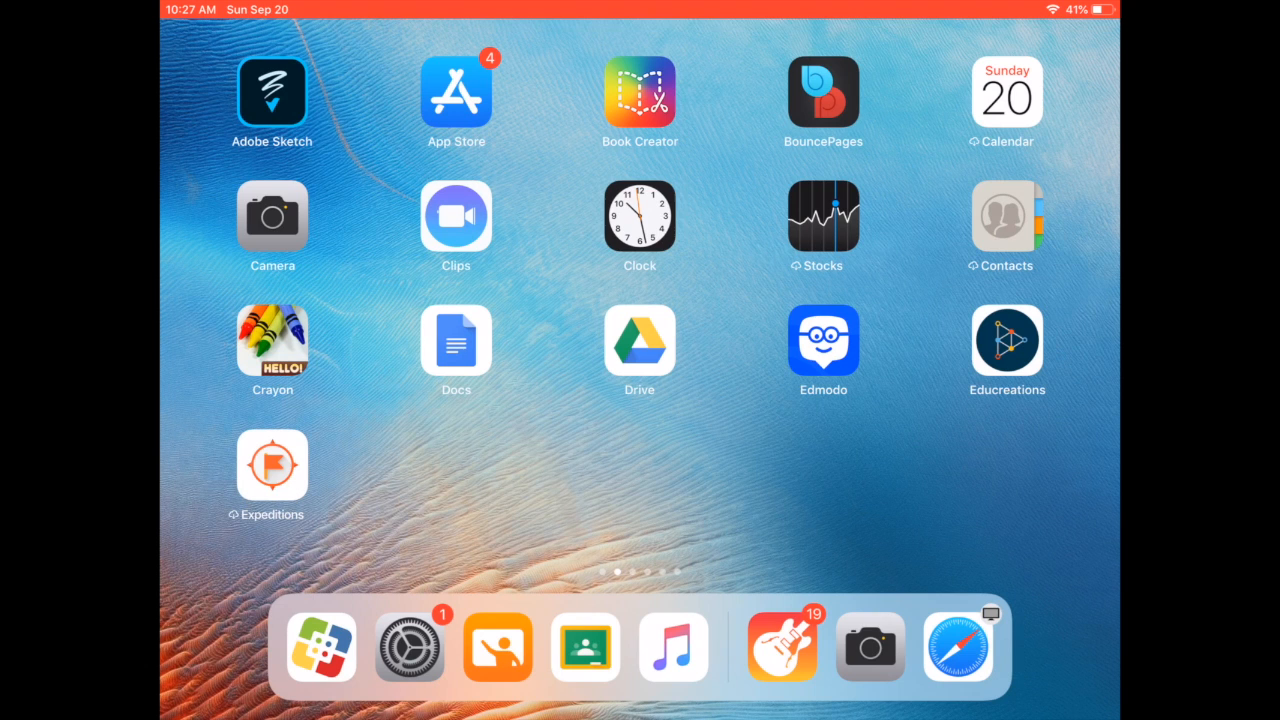
Step: In Classroom, browse the classwork list and open the Vowel Shapes assignment
{"action": "left_click", "coordinate": [584, 644]}
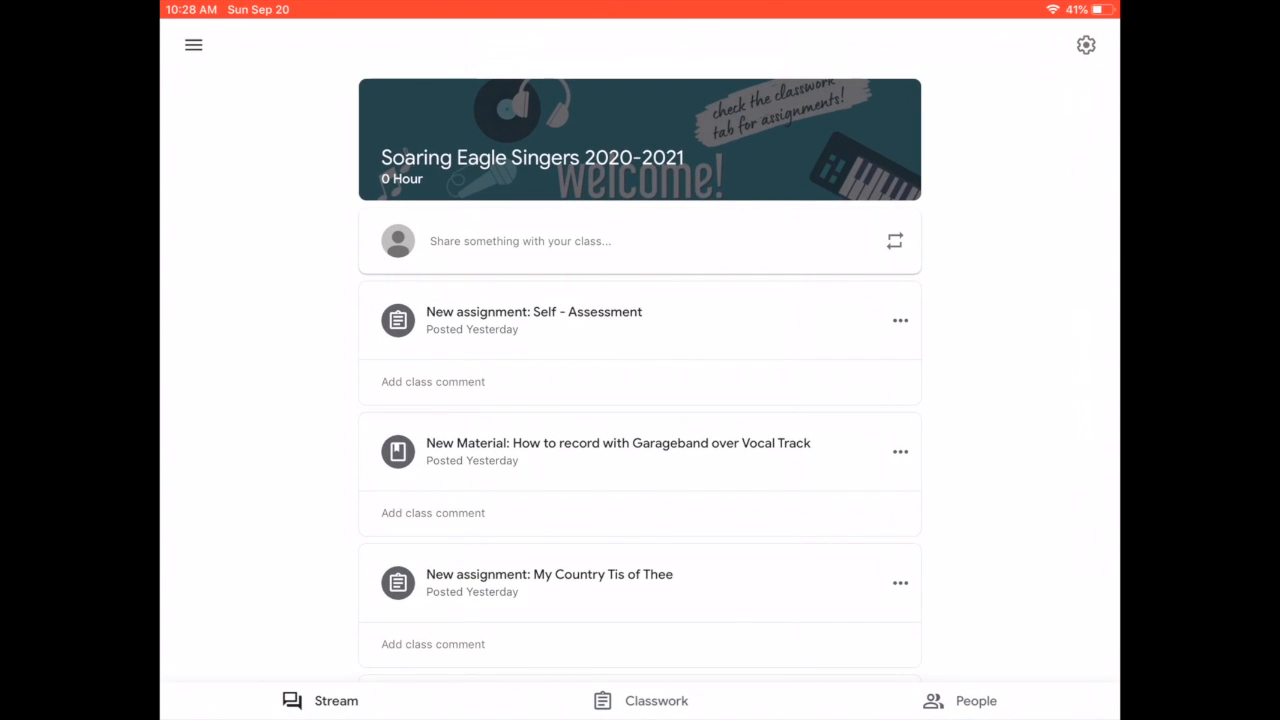
{"action": "left_click", "coordinate": [656, 700]}
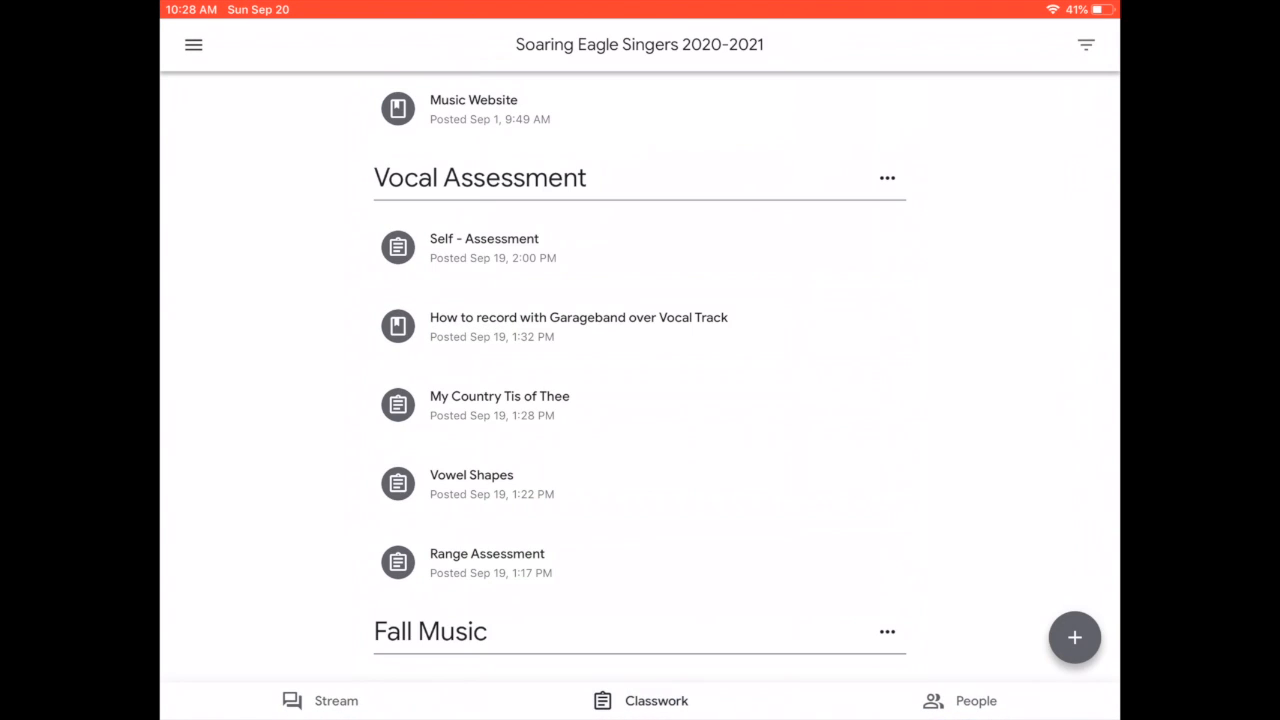
{"action": "scroll", "scroll_direction": "down", "scroll_amount": 3}
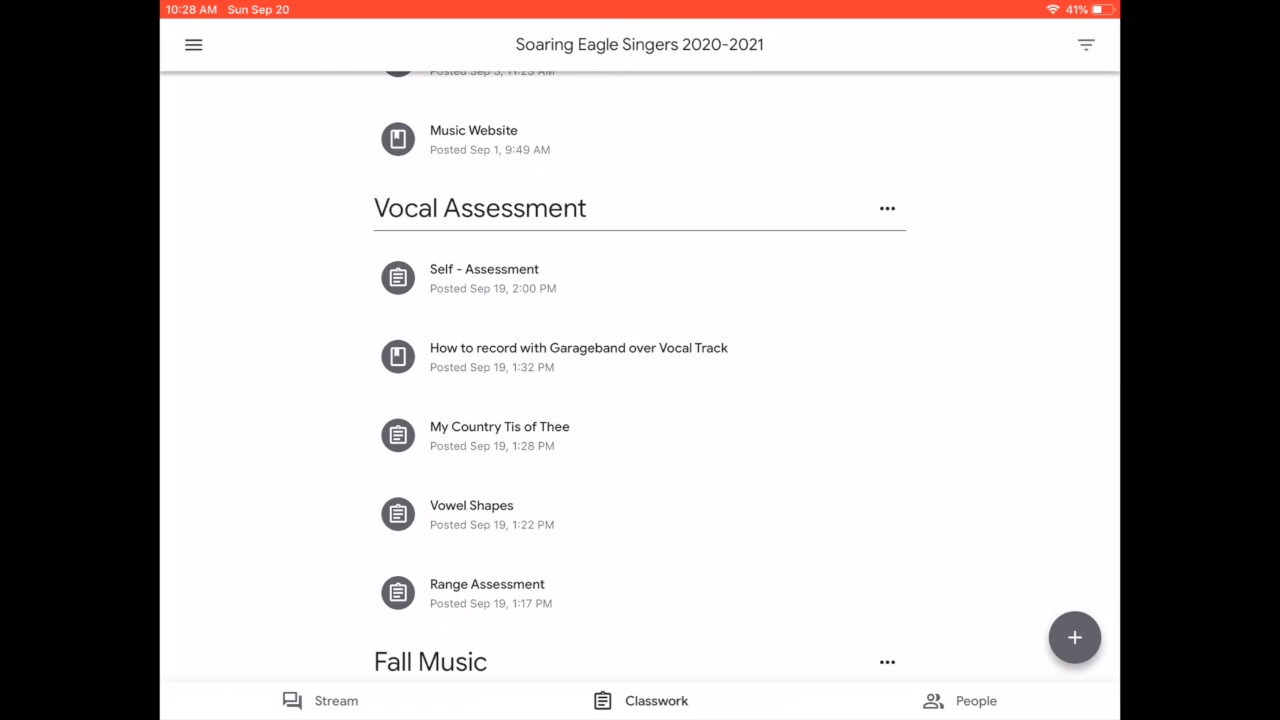
{"action": "left_click", "coordinate": [484, 278]}
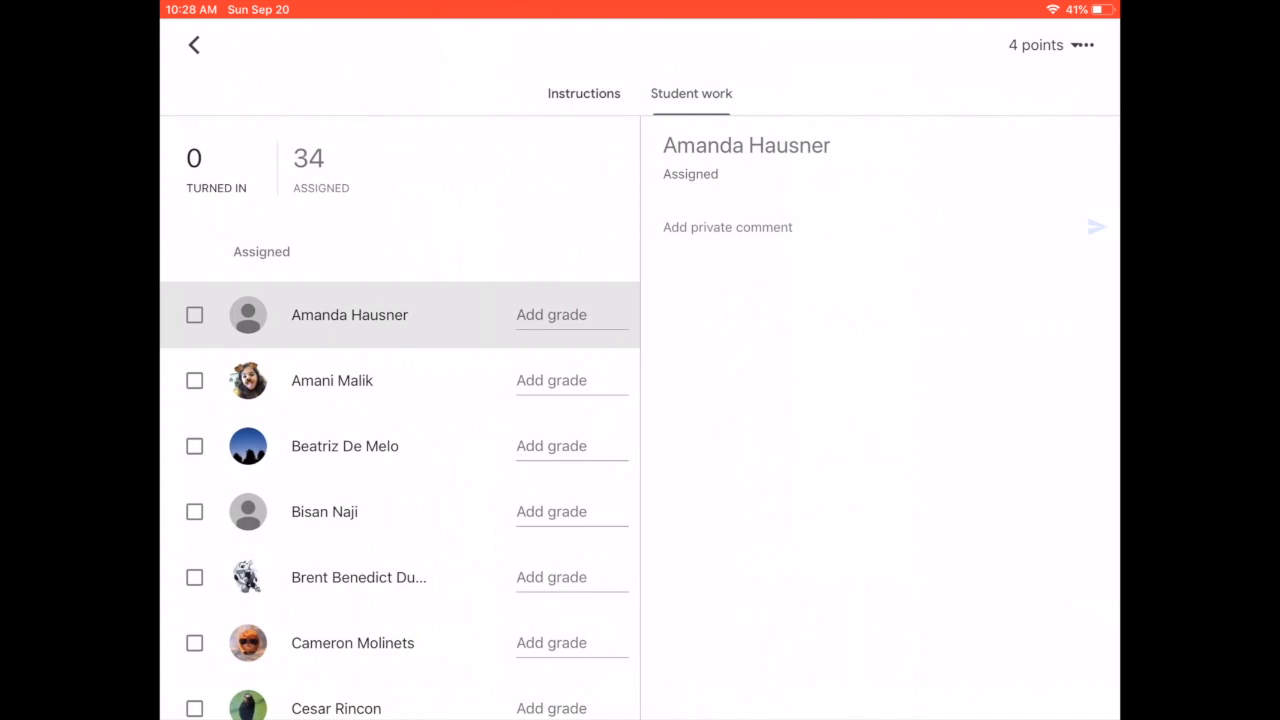
Step: View the assignment instructions and open the attached EX. 90 Me May Ma Mo Moo video
{"action": "left_click", "coordinate": [584, 94]}
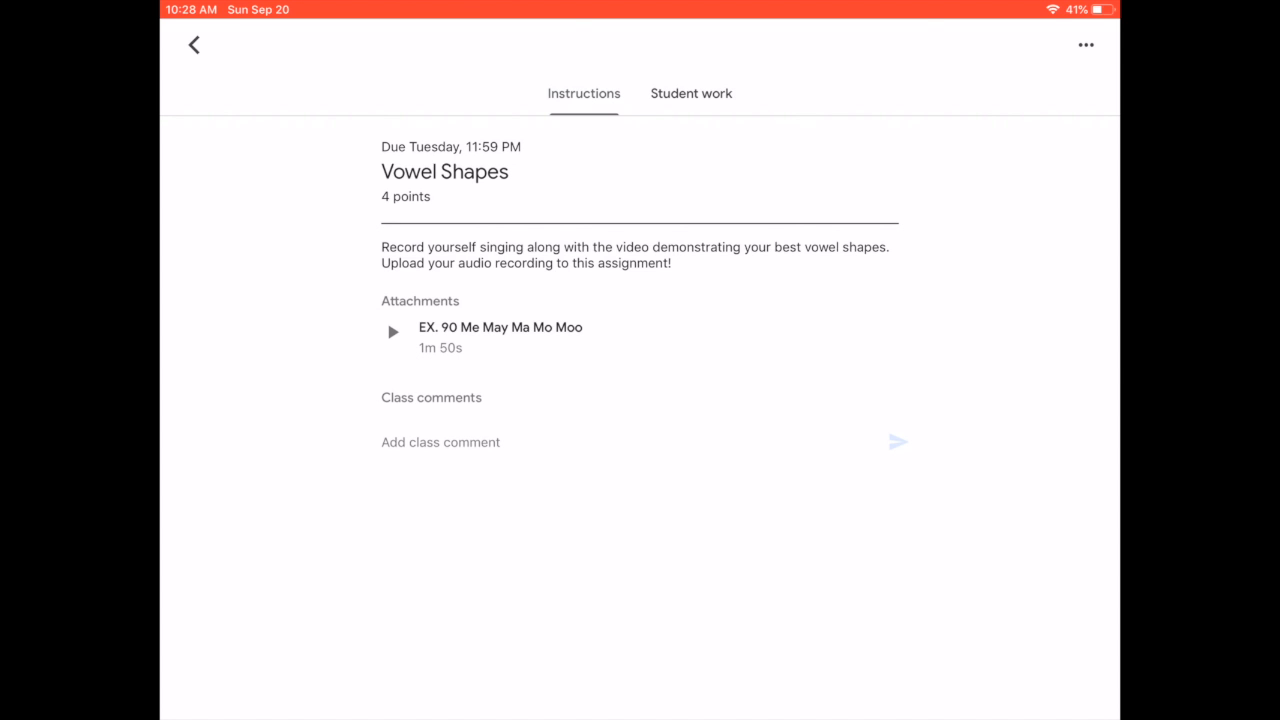
{"action": "left_click", "coordinate": [392, 332]}
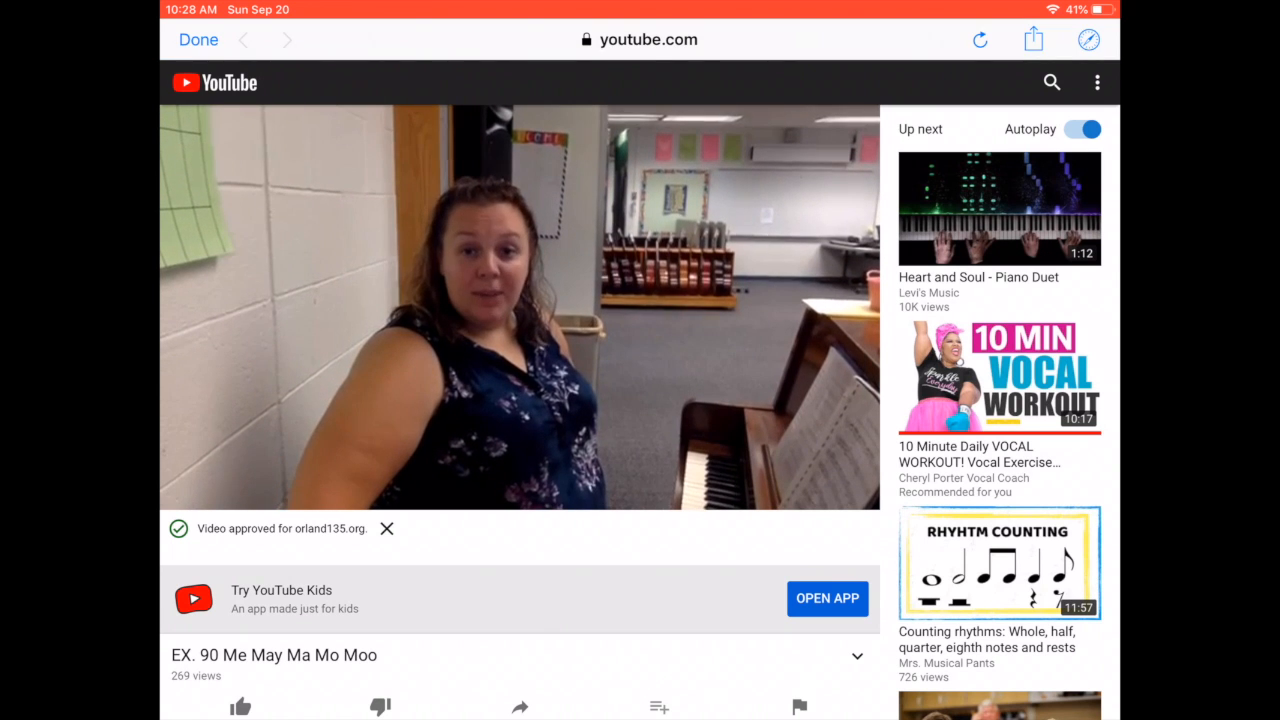
Step: Play the first seconds of the EX. 90 guide video on YouTube, then pause it
{"action": "left_click", "coordinate": [520, 308]}
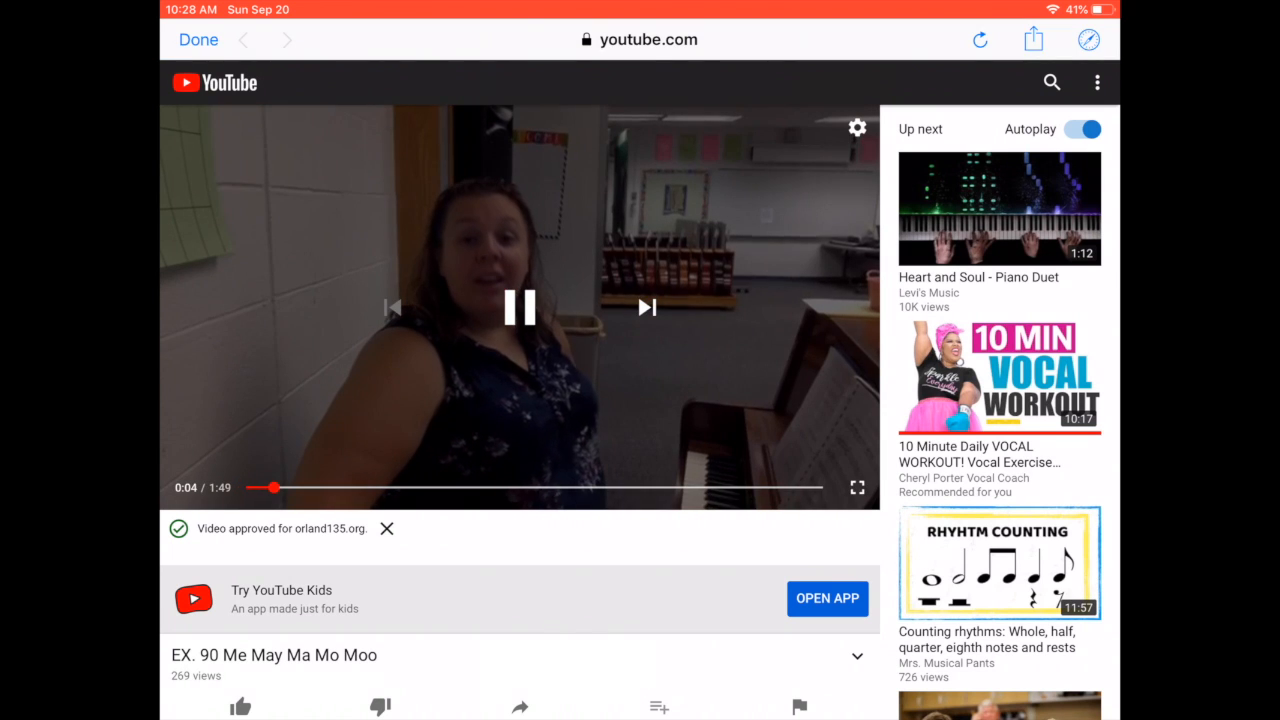
{"action": "left_click", "coordinate": [520, 308]}
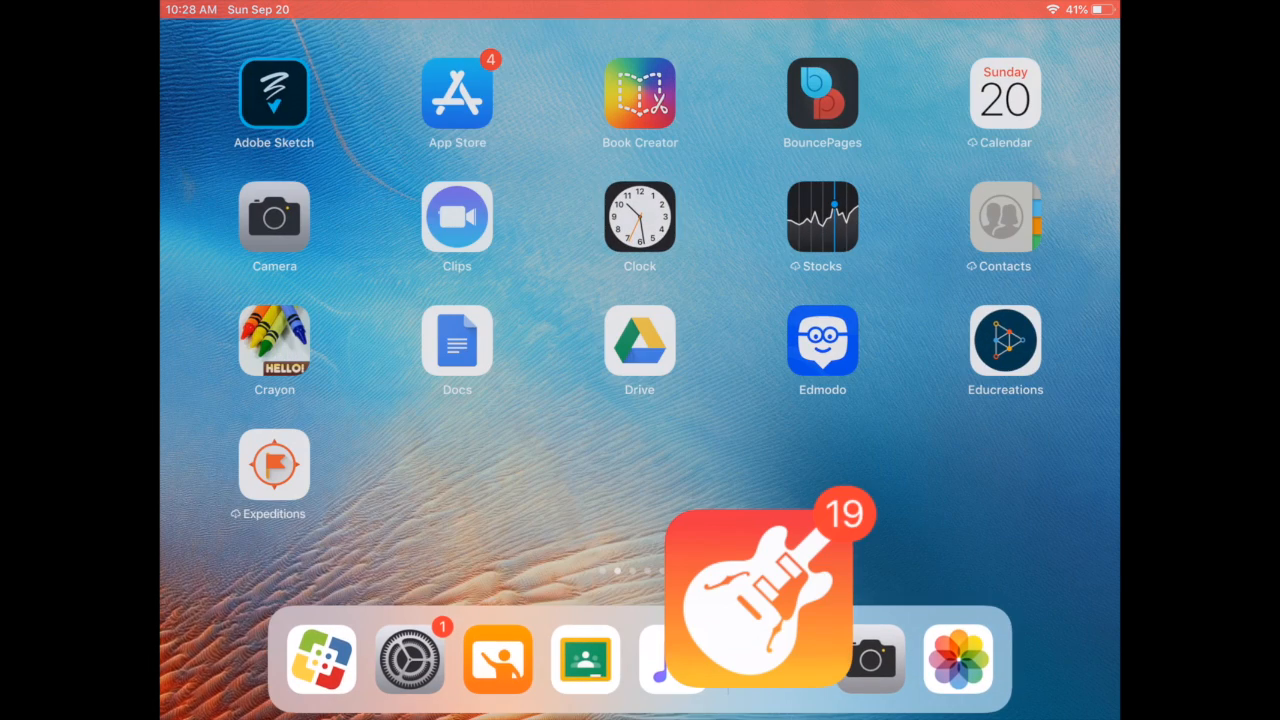
Step: Launch GarageBand and create a new song document from the browser
{"action": "left_click", "coordinate": [760, 590]}
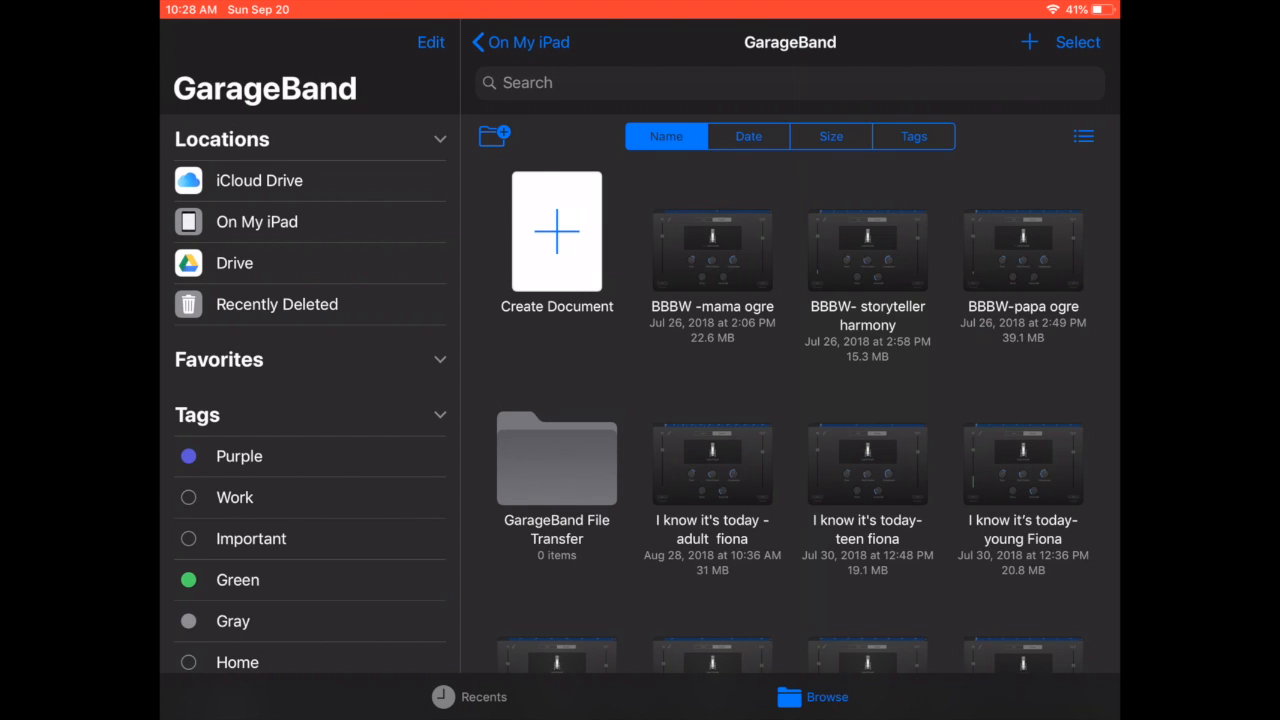
{"action": "left_click", "coordinate": [556, 232]}
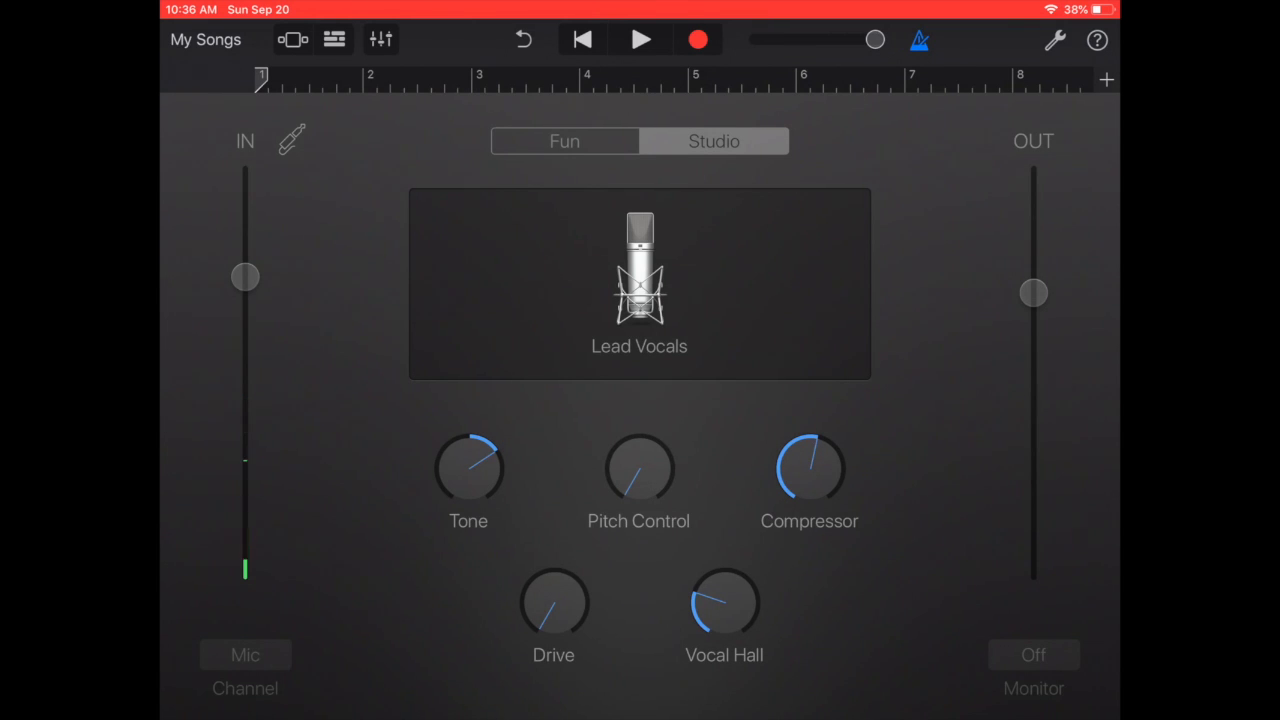
Step: Set Section A's length to Automatic so it follows the recording
{"action": "left_click", "coordinate": [1106, 80]}
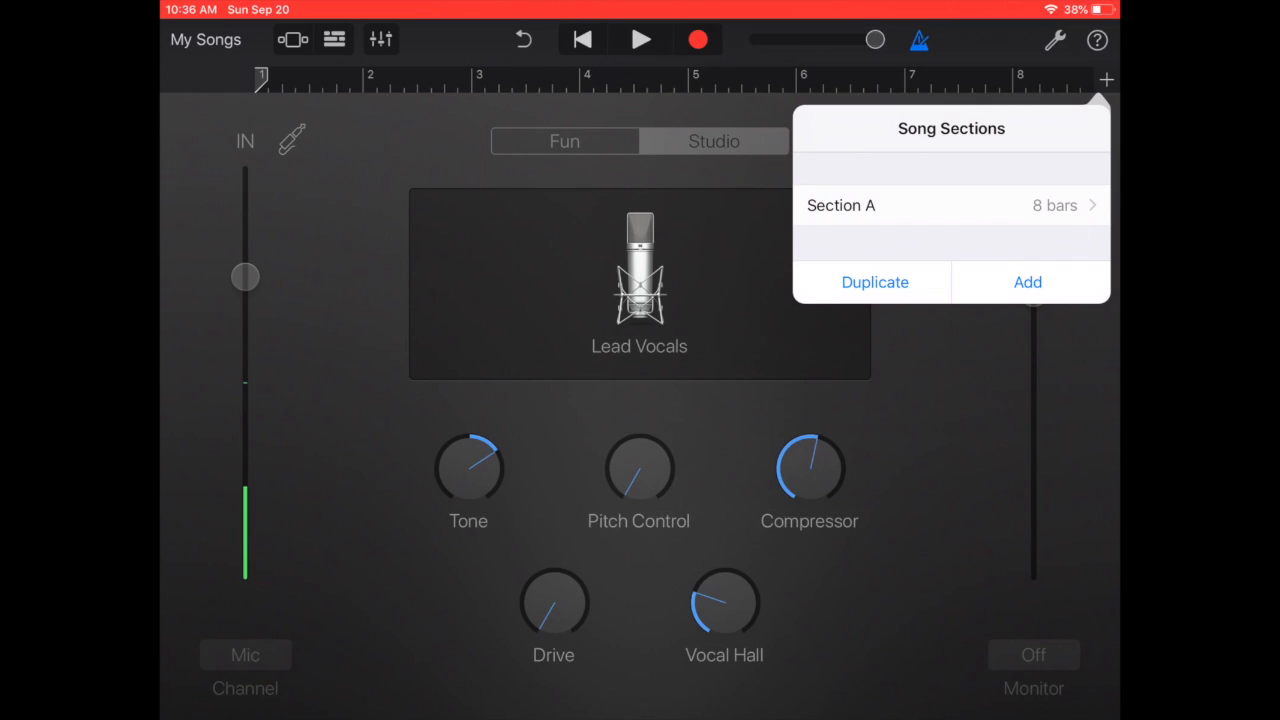
{"action": "left_click", "coordinate": [950, 204]}
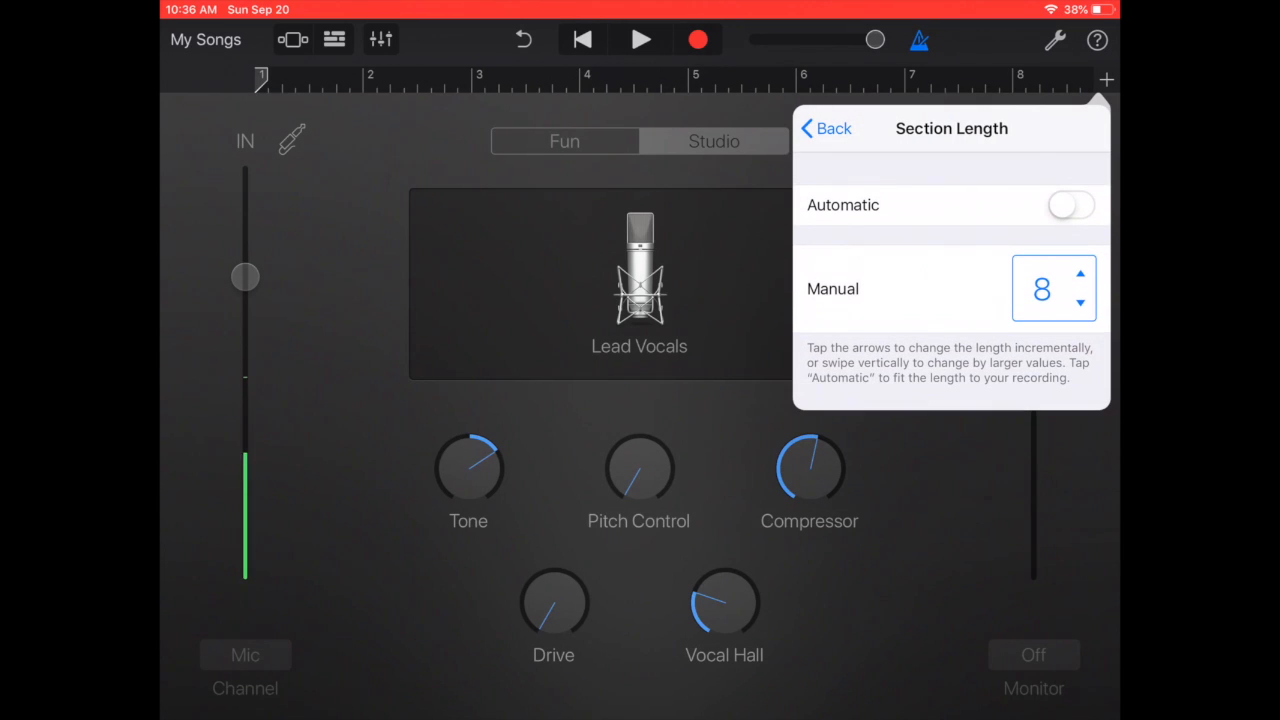
{"action": "left_click", "coordinate": [1070, 204]}
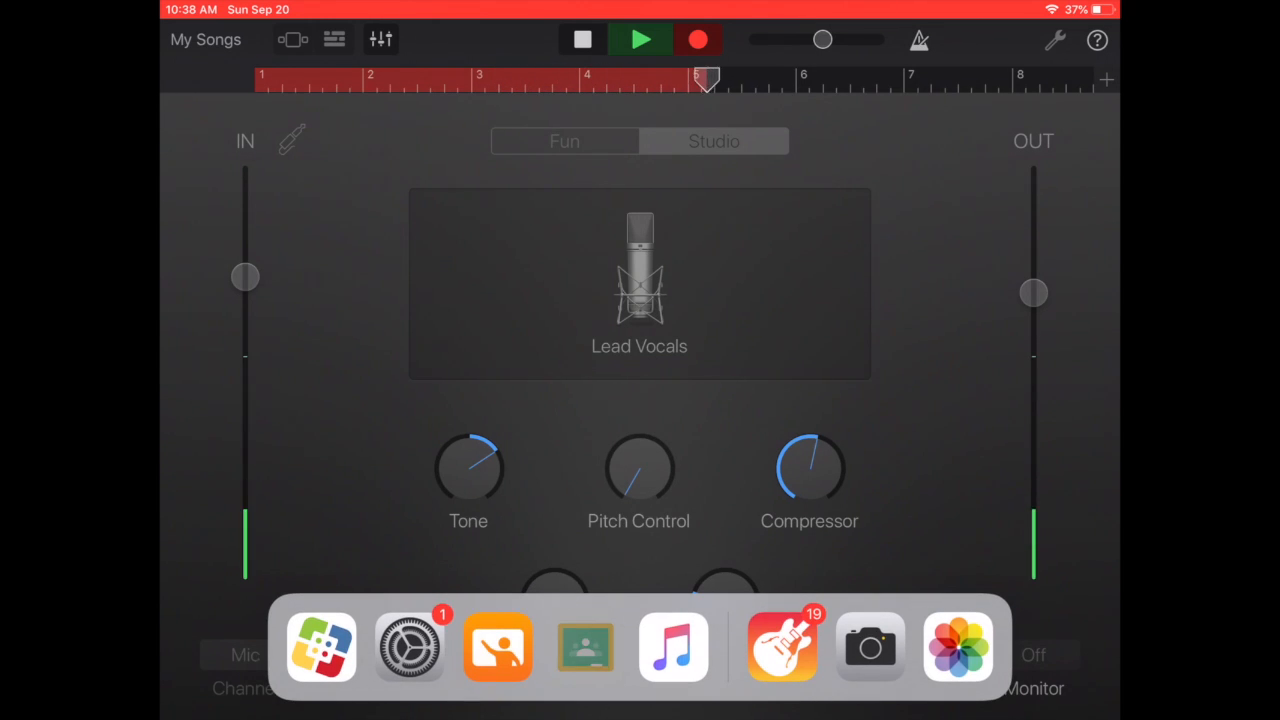
Step: Bring Classroom up in Slide Over and start the guide video beside the recording session
{"action": "left_click", "coordinate": [584, 648]}
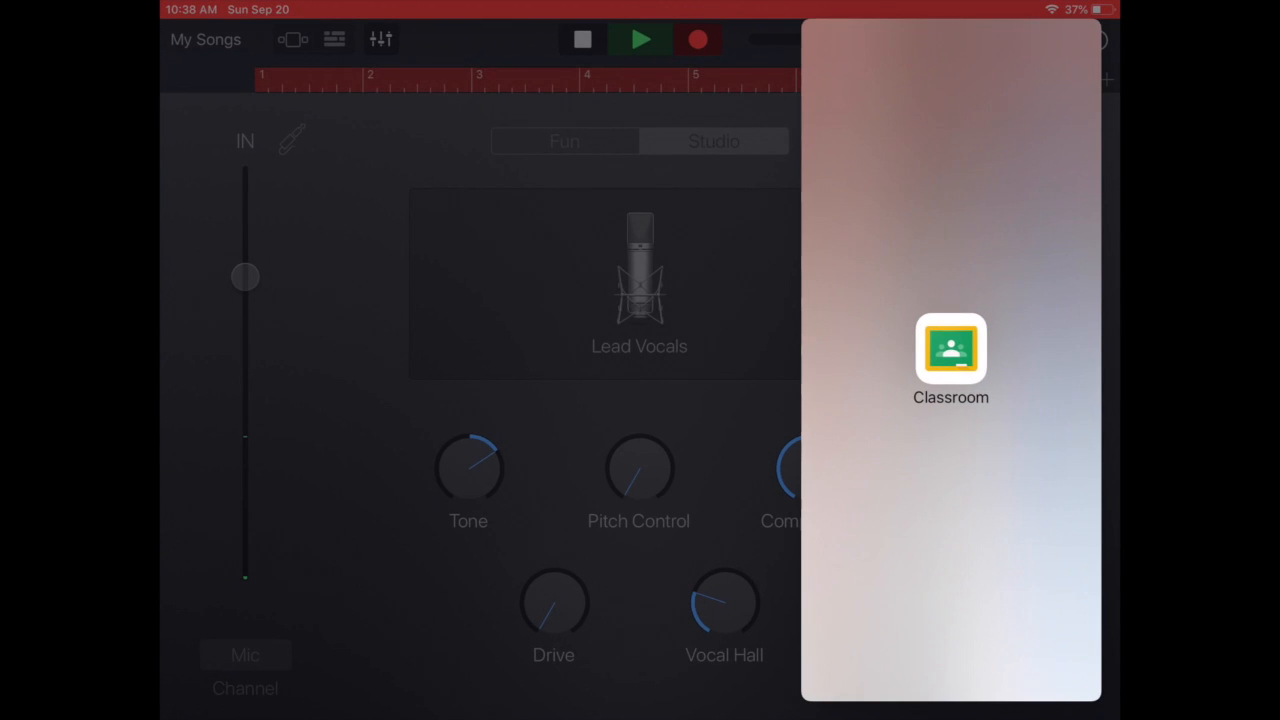
{"action": "left_click", "coordinate": [950, 352]}
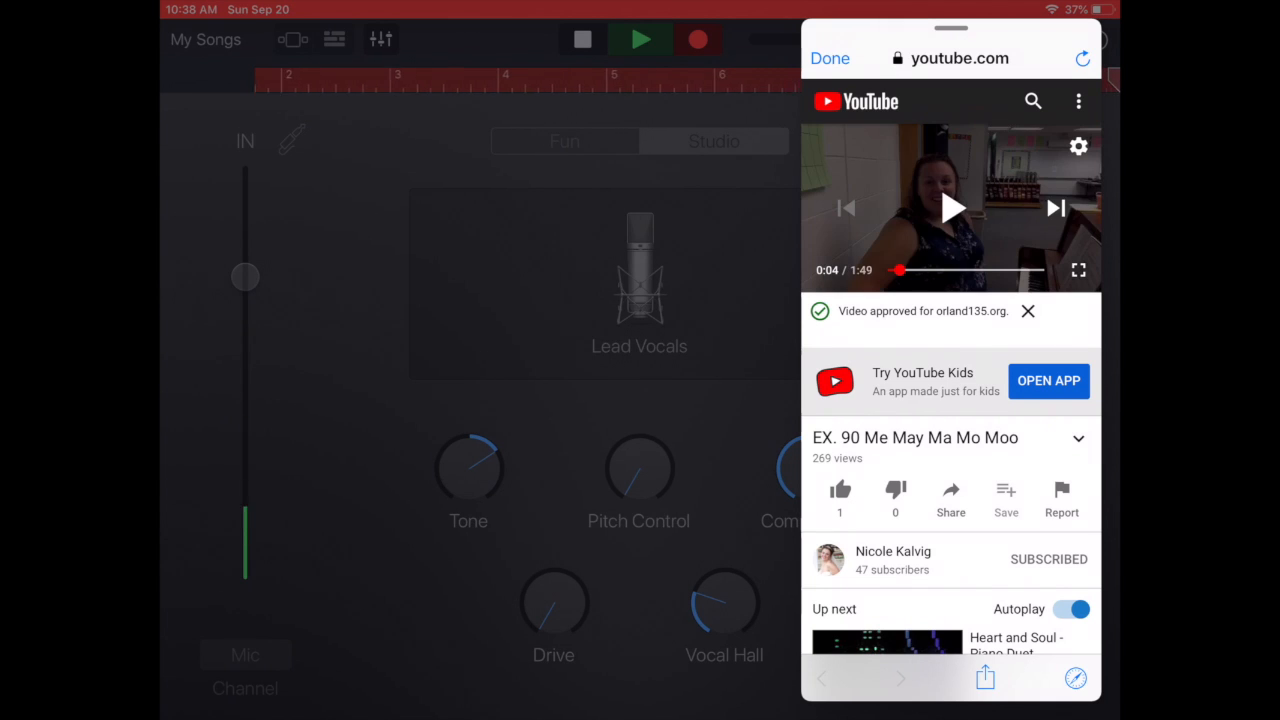
{"action": "left_click", "coordinate": [952, 208]}
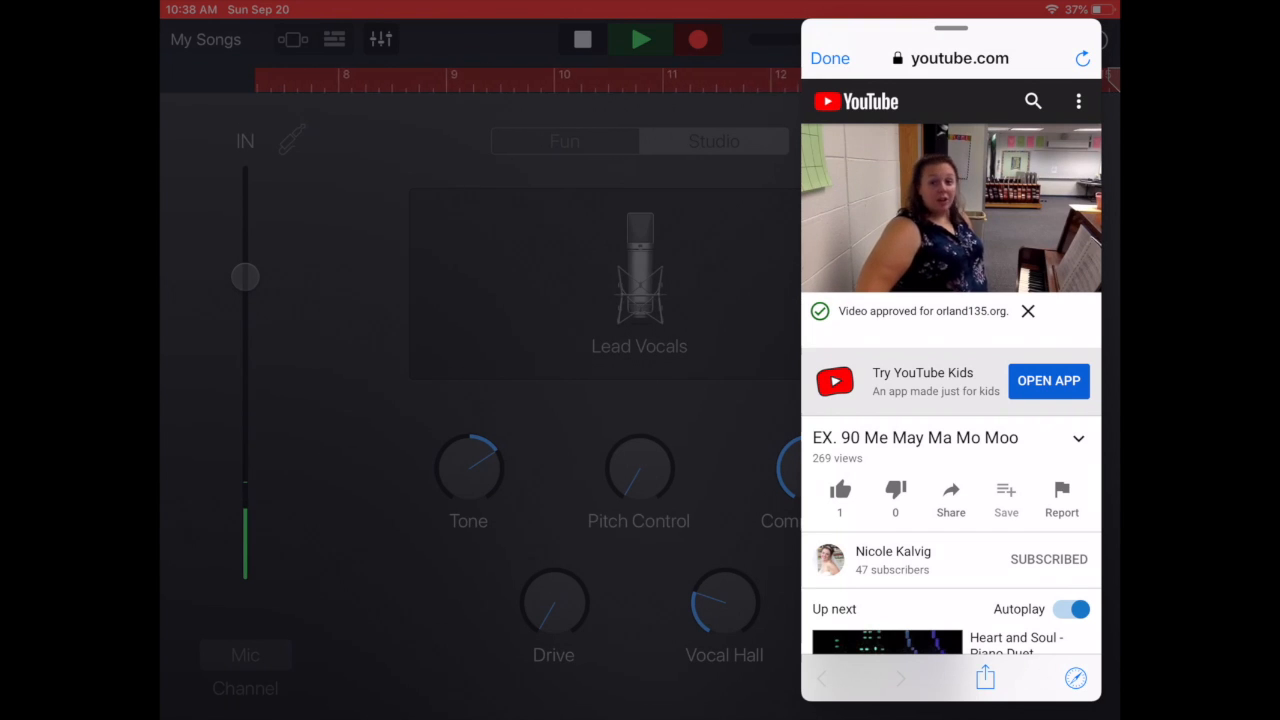
Step: Restart the guide video, sing along, pause it and stop the vocal recording
{"action": "left_click", "coordinate": [950, 206]}
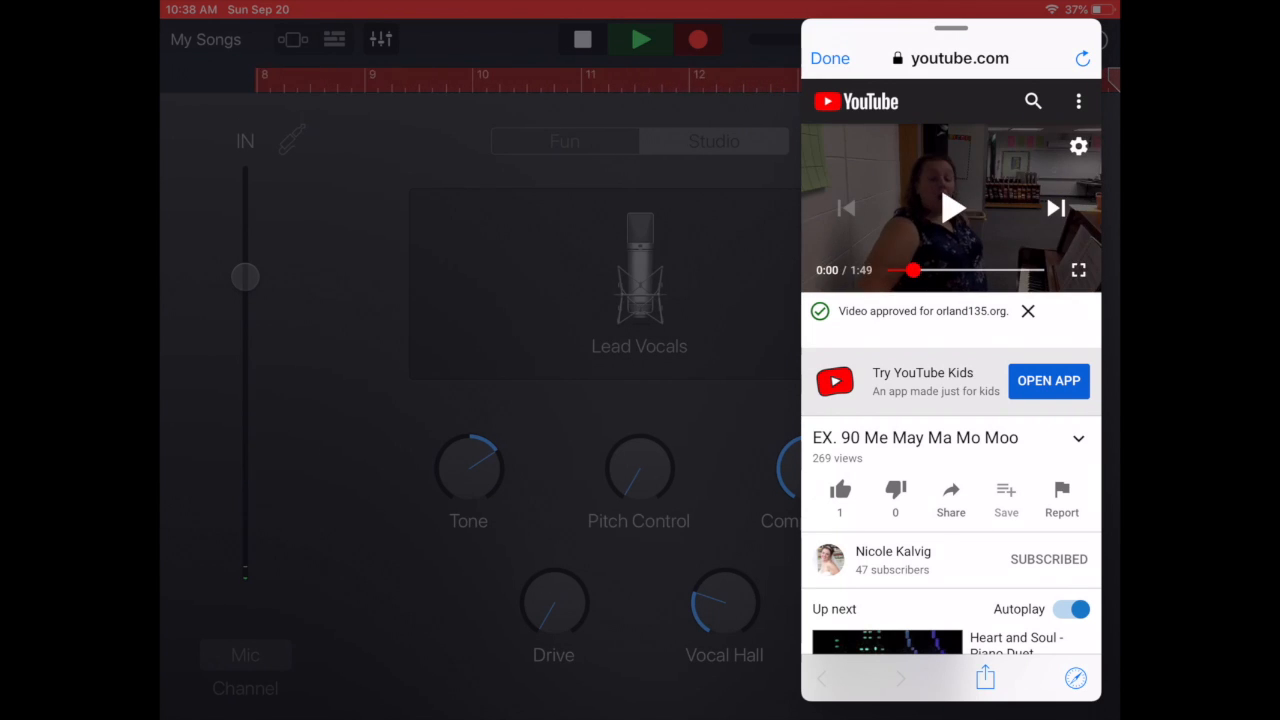
{"action": "left_click", "coordinate": [952, 208]}
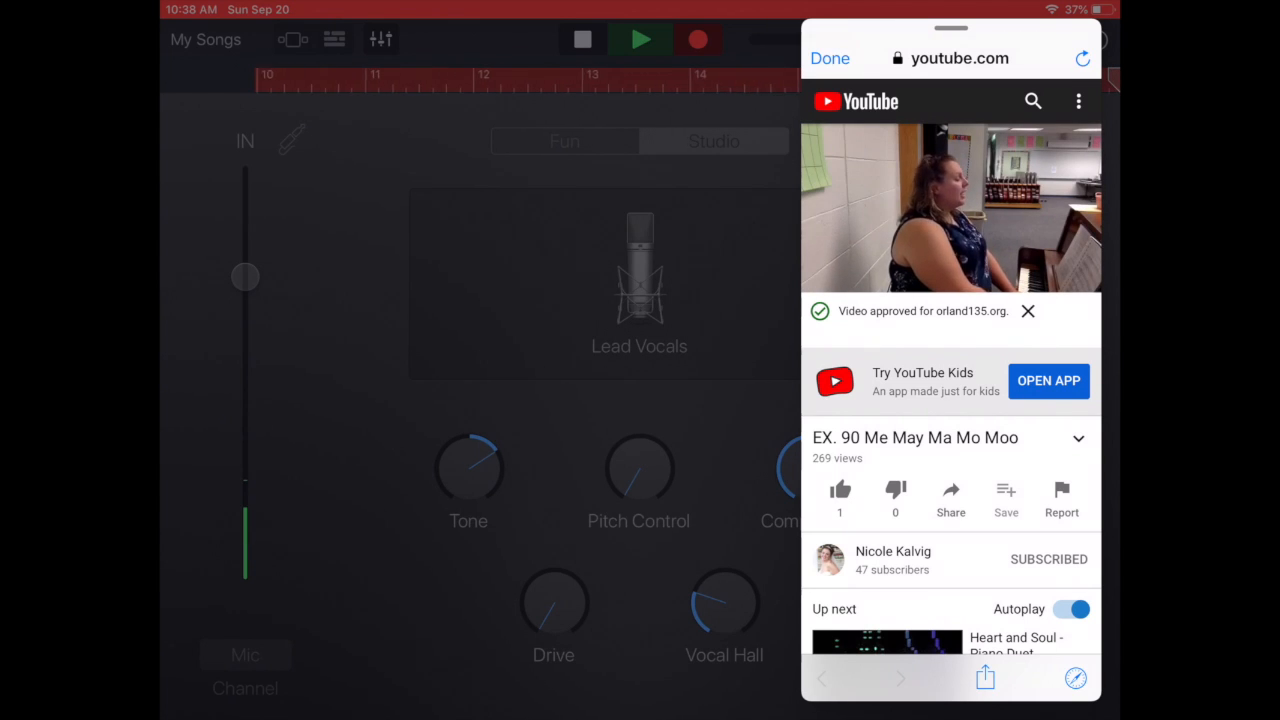
{"action": "left_click", "coordinate": [950, 206]}
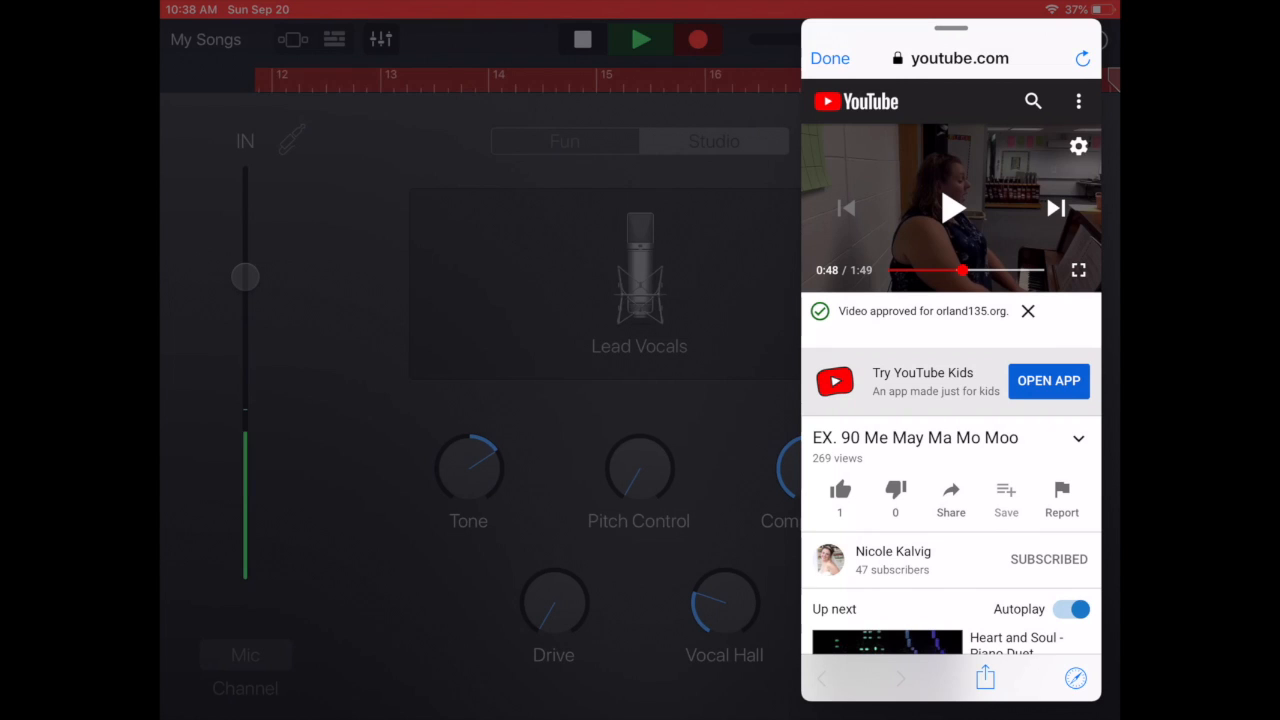
{"action": "left_click", "coordinate": [828, 58]}
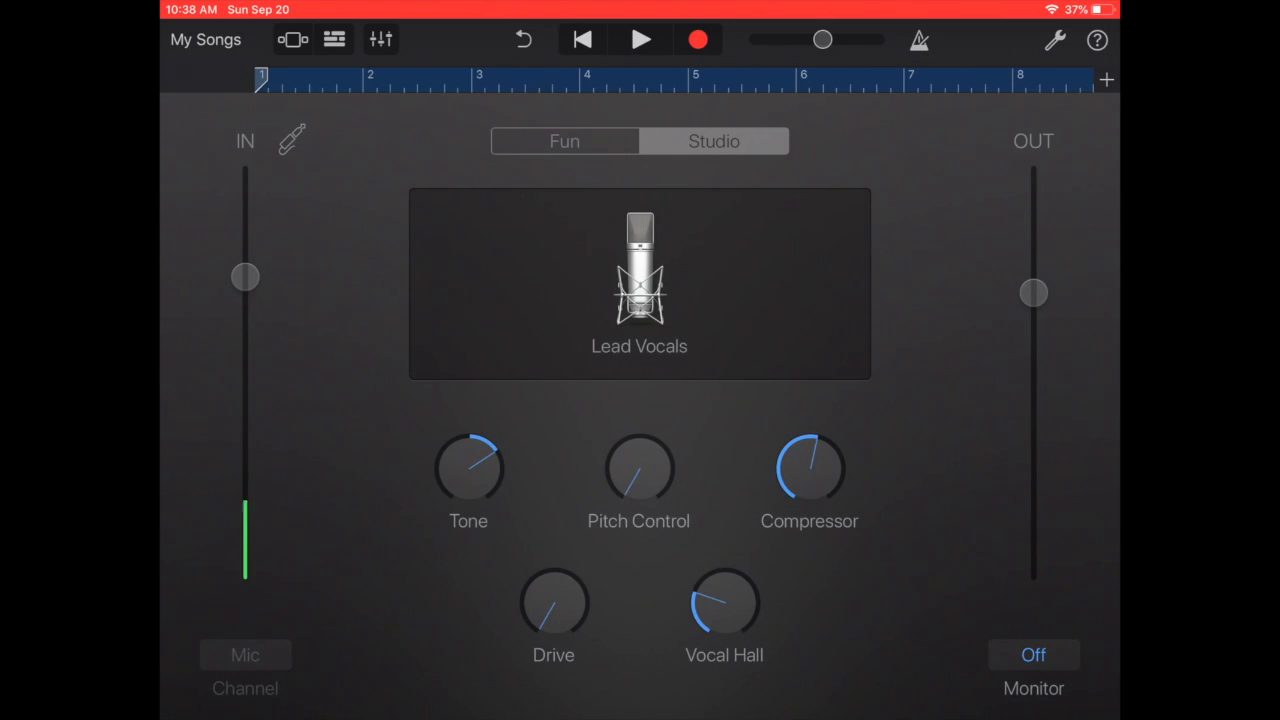
Step: Play back the recorded vocal take and stop playback
{"action": "left_click", "coordinate": [640, 40]}
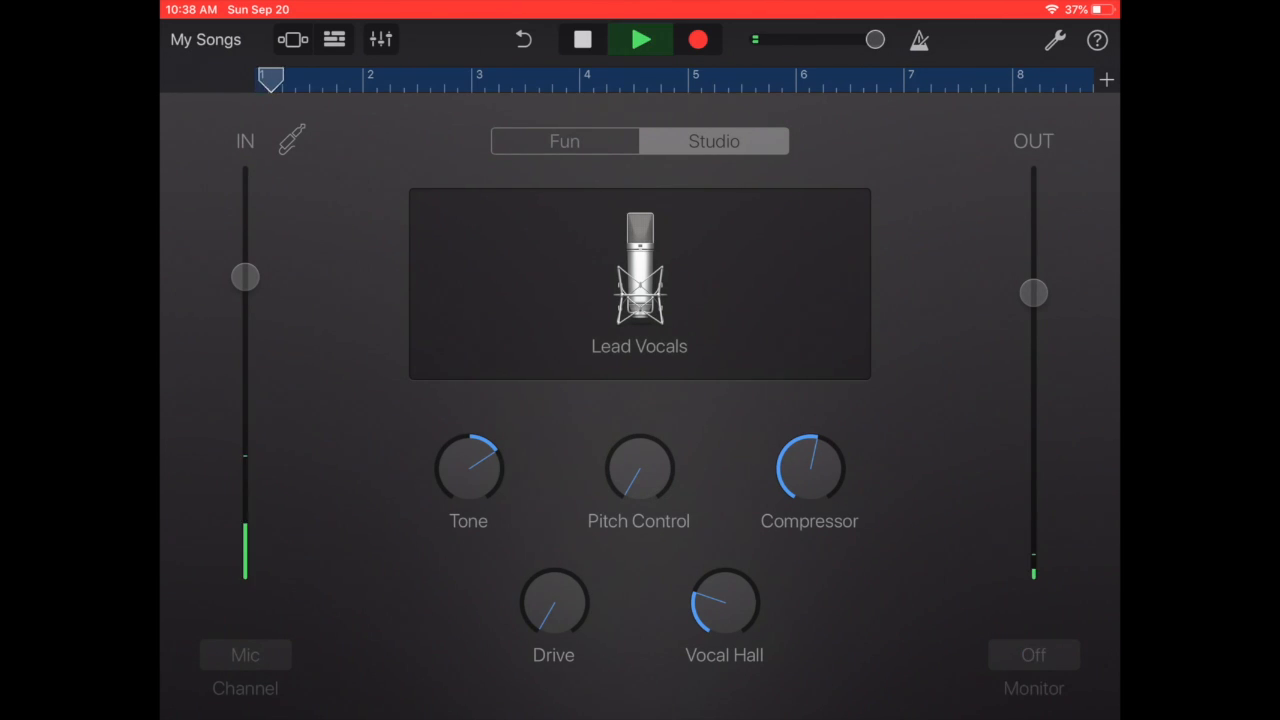
{"action": "left_click", "coordinate": [640, 40]}
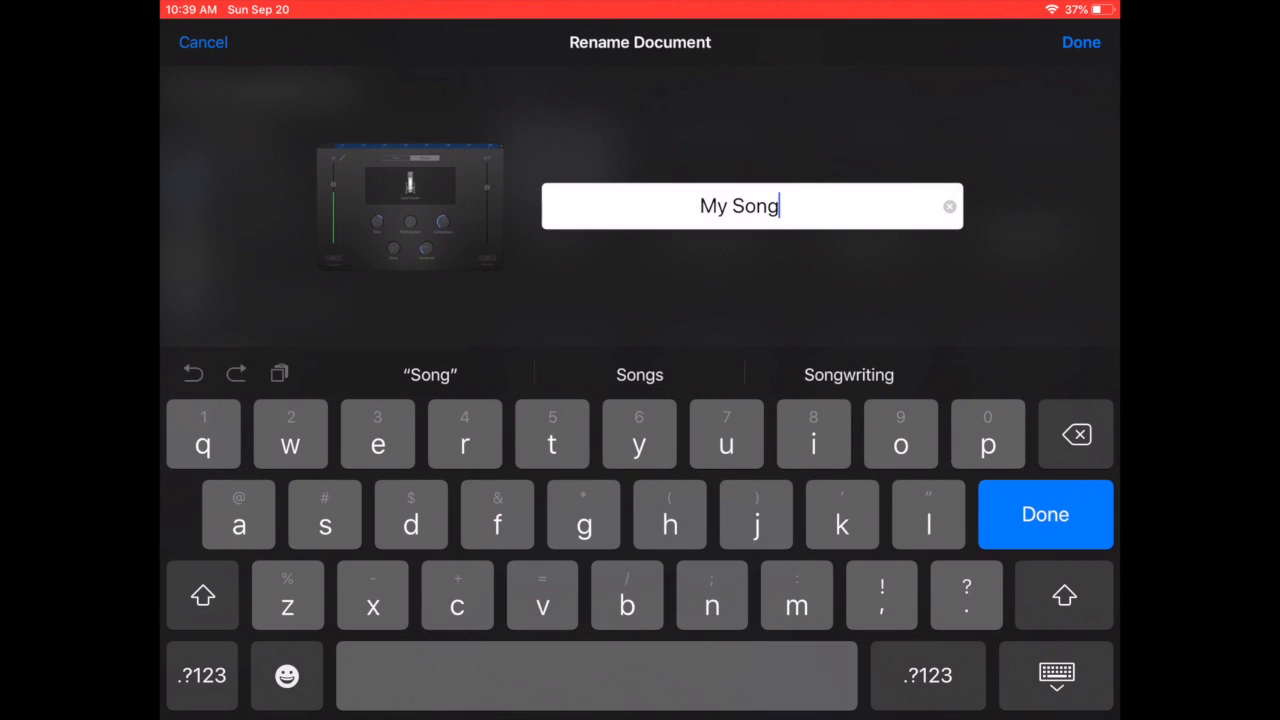
Step: Rename the song to 'Kalvig vowel shapes'
{"action": "left_click", "coordinate": [948, 206]}
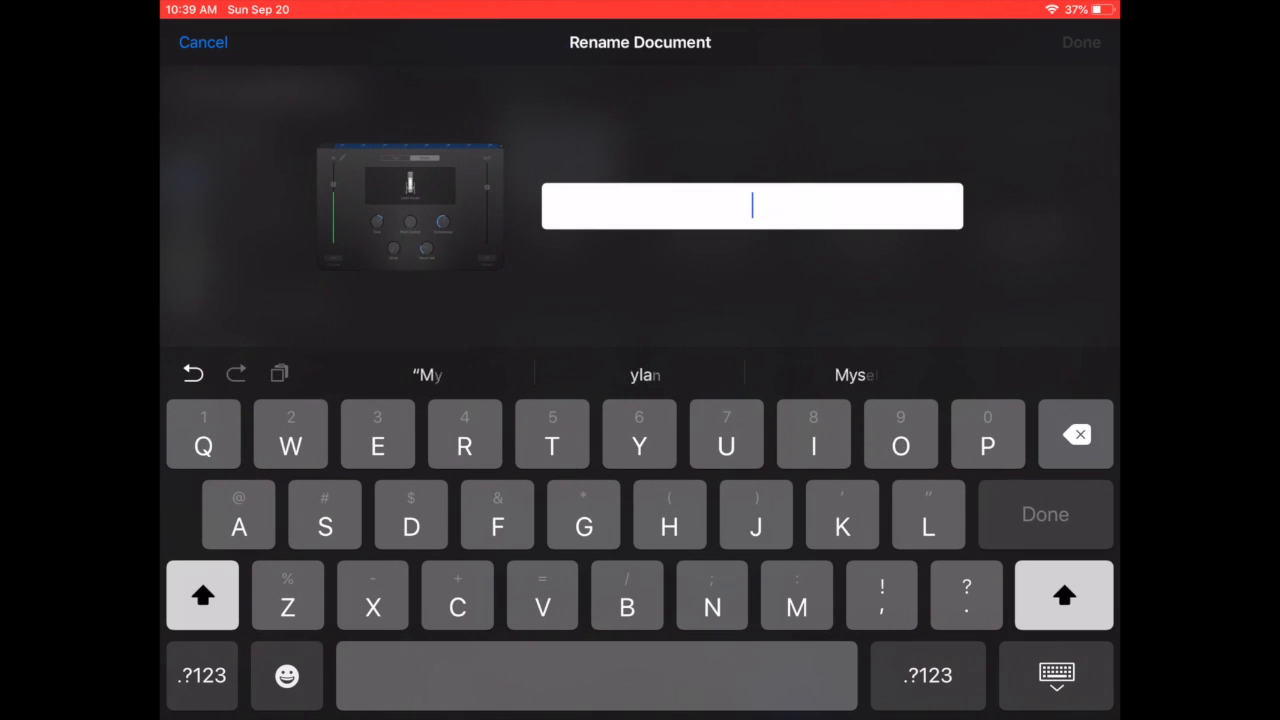
{"action": "type", "text": "Kalvig vowel shapes"}
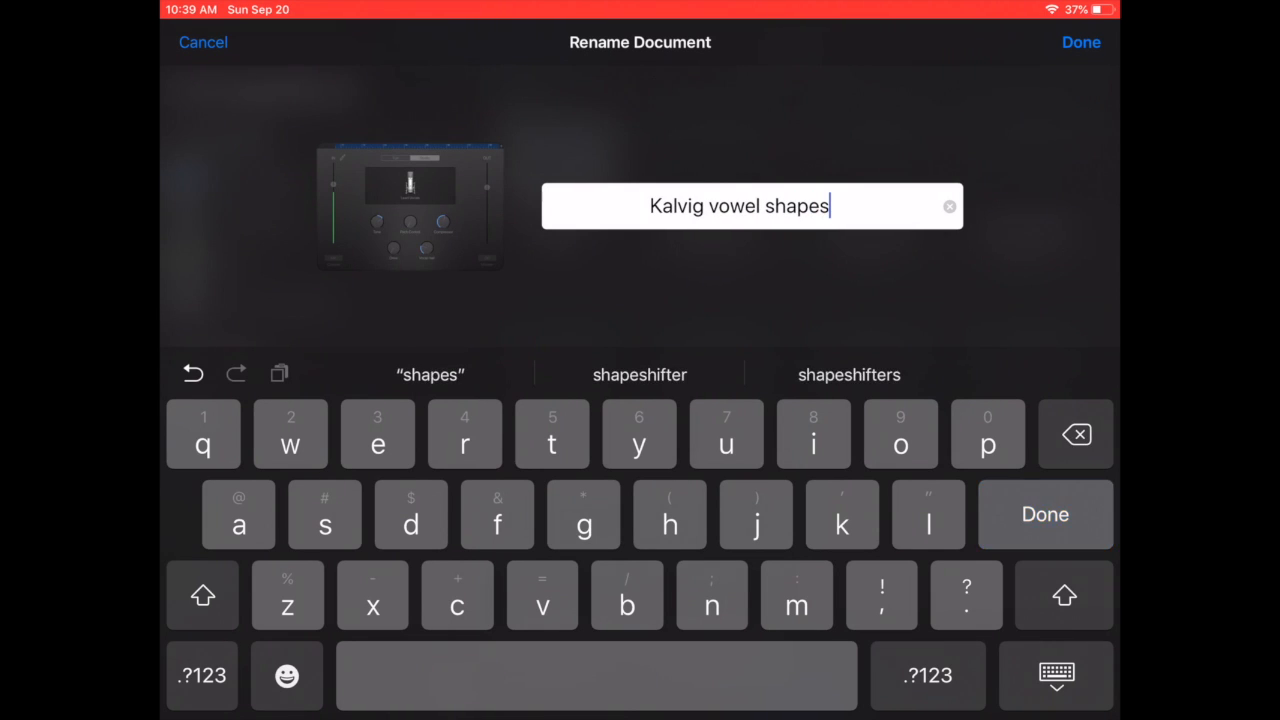
{"action": "left_click", "coordinate": [1080, 42]}
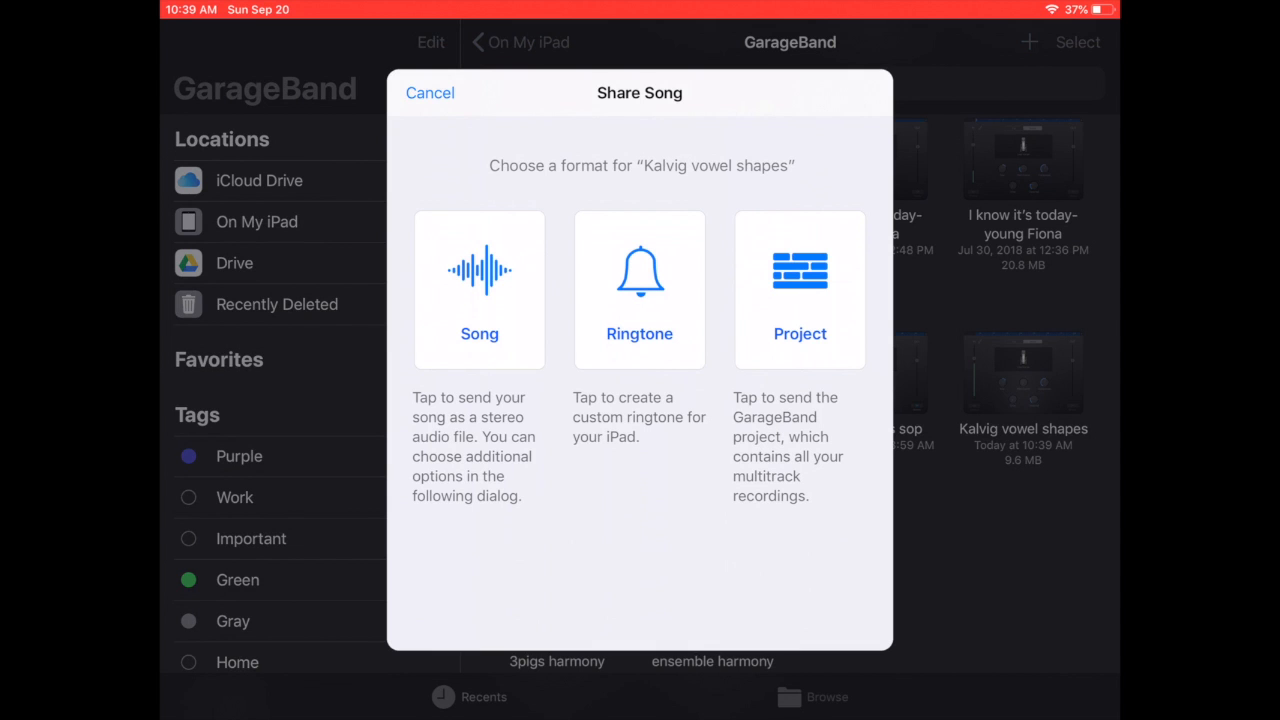
Step: Share the song as a High Quality song audio file
{"action": "left_click", "coordinate": [480, 288]}
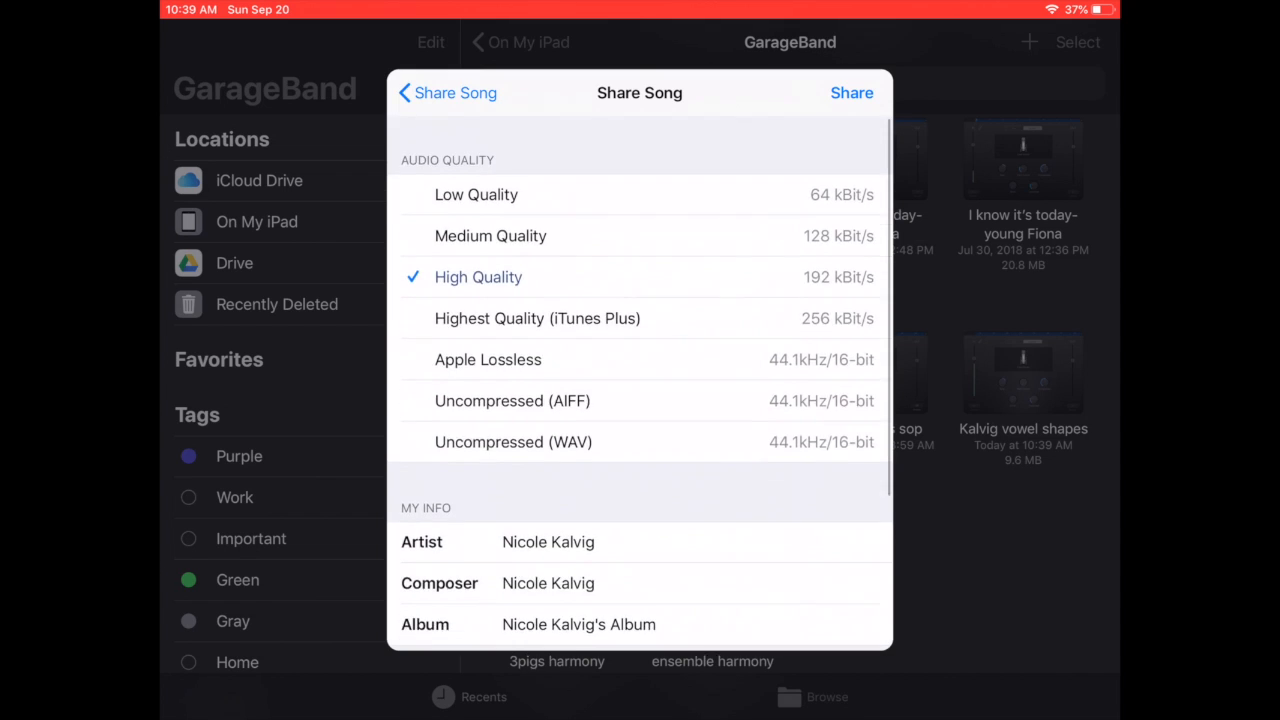
{"action": "left_click", "coordinate": [852, 92]}
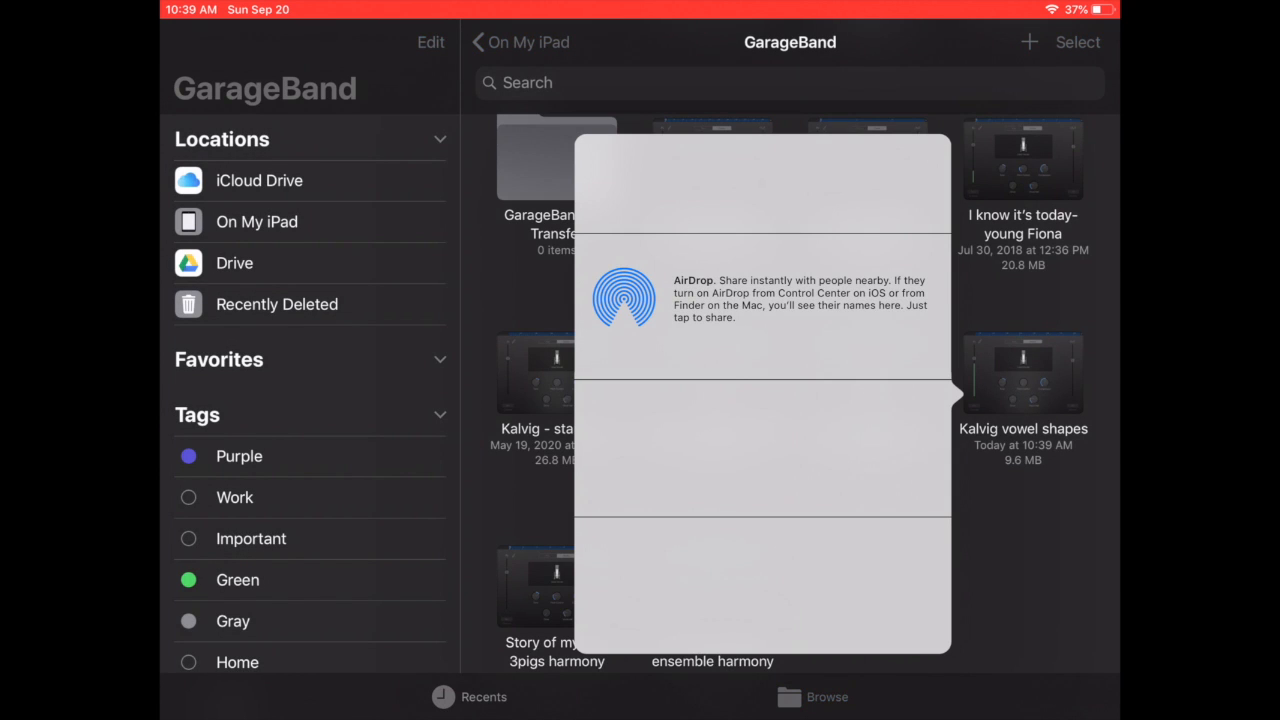